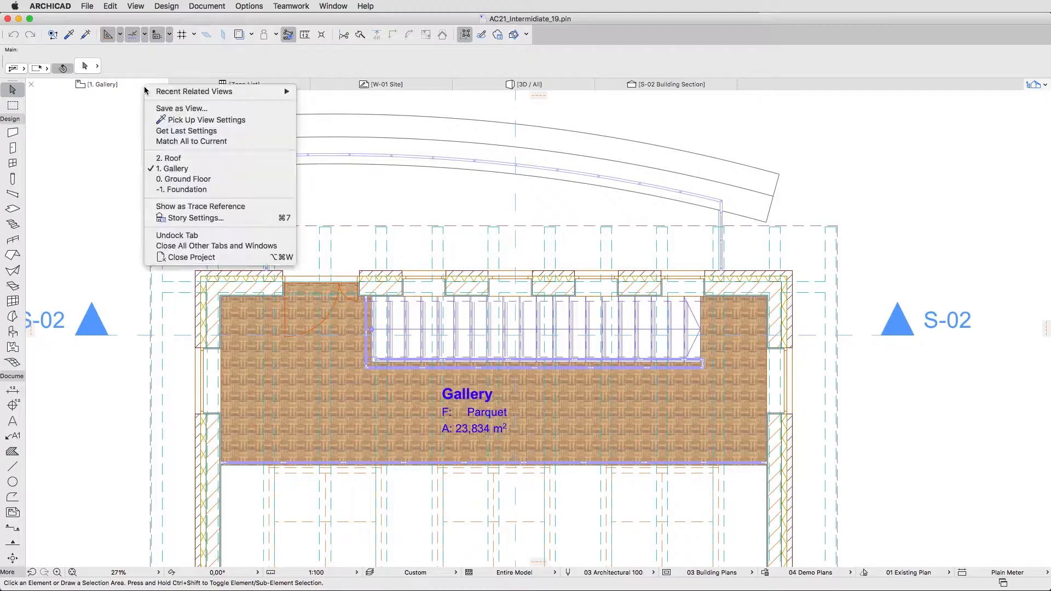
mouse_move(183, 179)
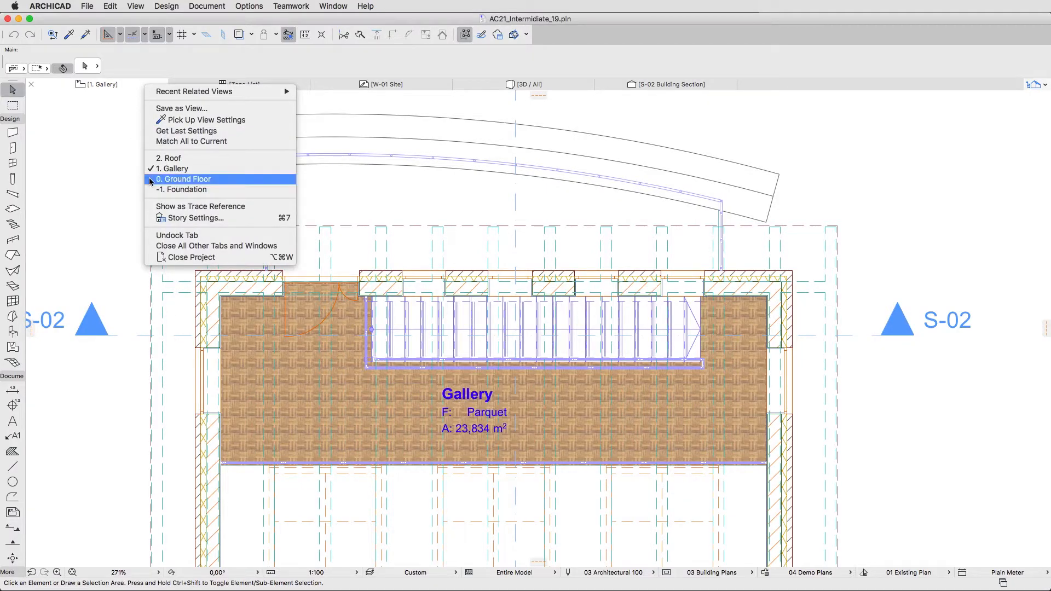
Switch to the 0. Ground Floor story and open Wall Default Settings.
click(183, 179)
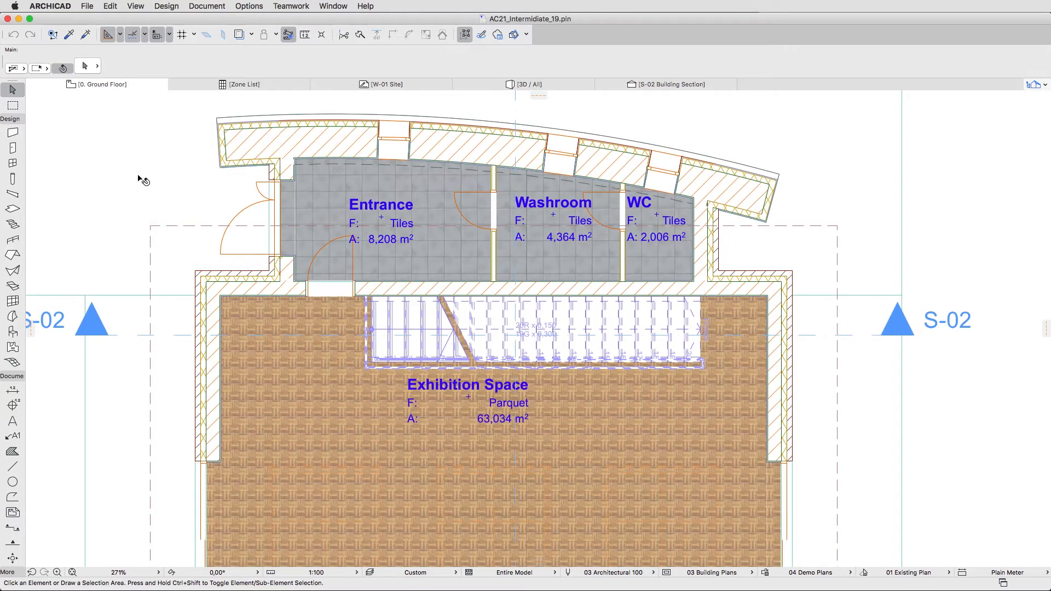
click(12, 134)
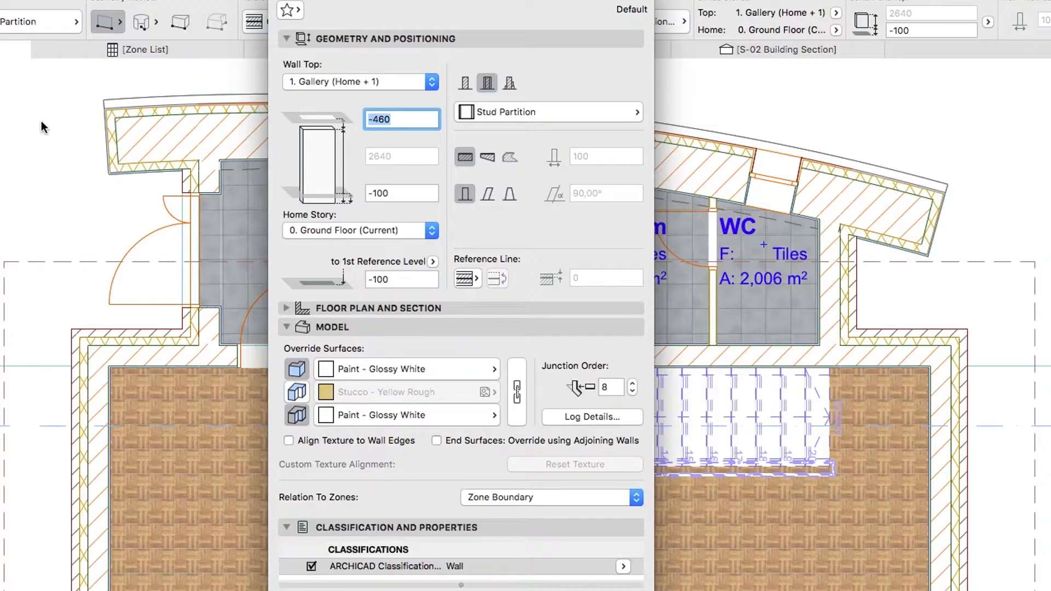
click(290, 10)
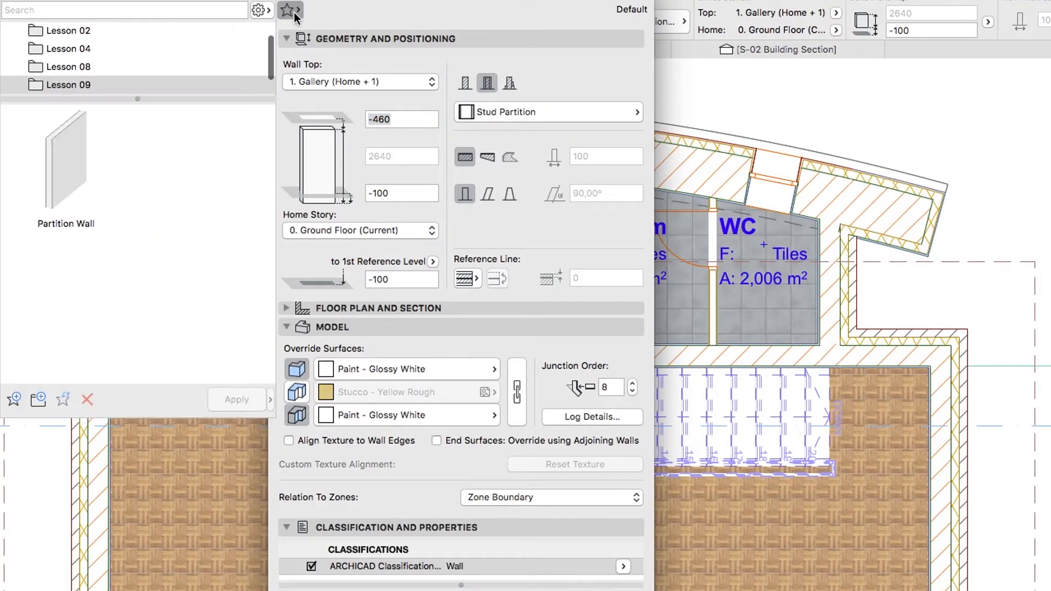
scroll(down, 3)
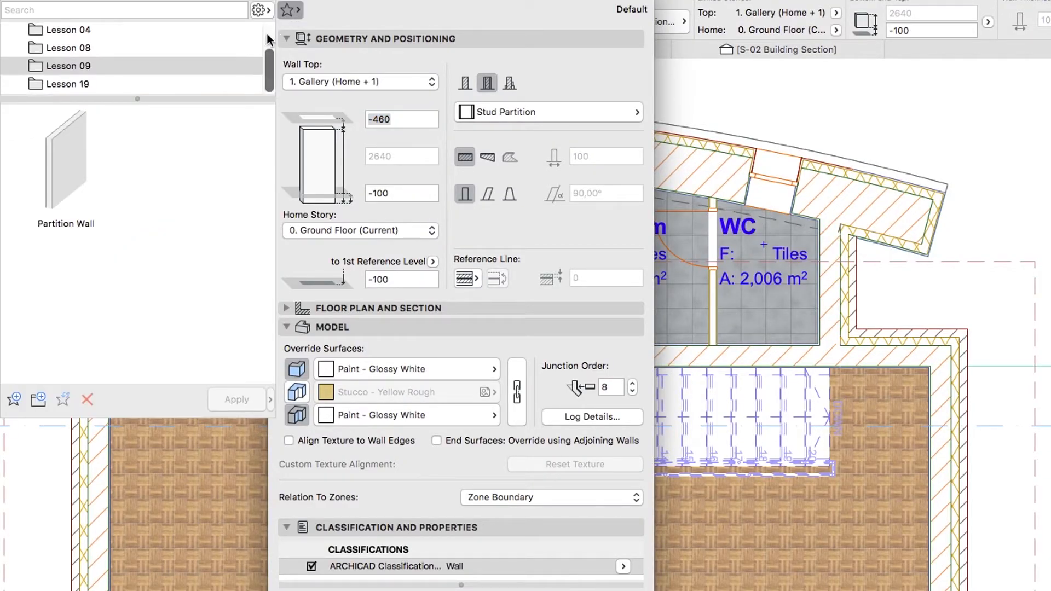
click(67, 83)
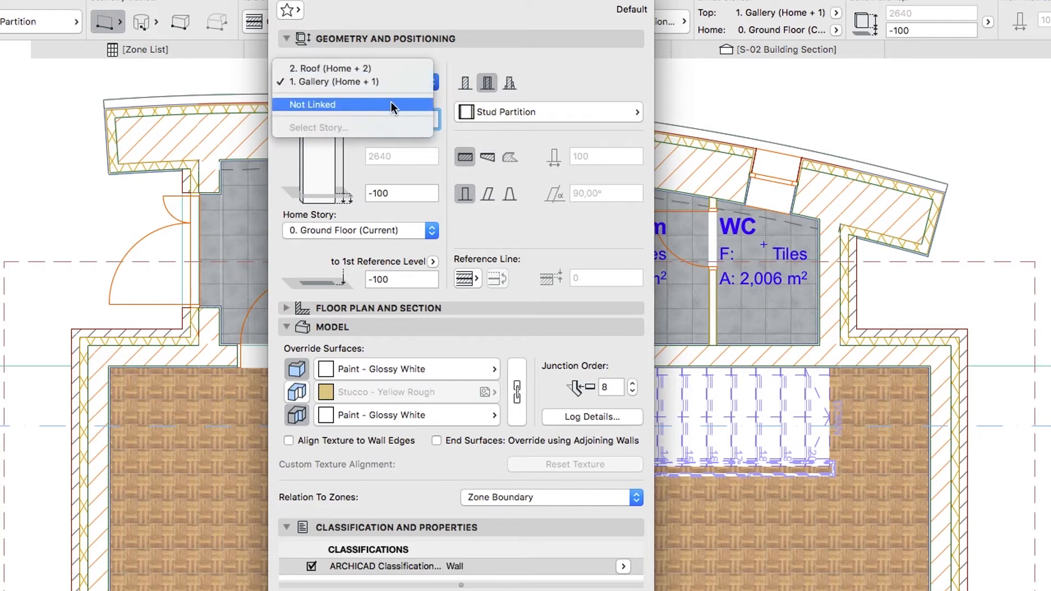
Unlink the wall top and set height 820 with a -770 base offset.
click(312, 104)
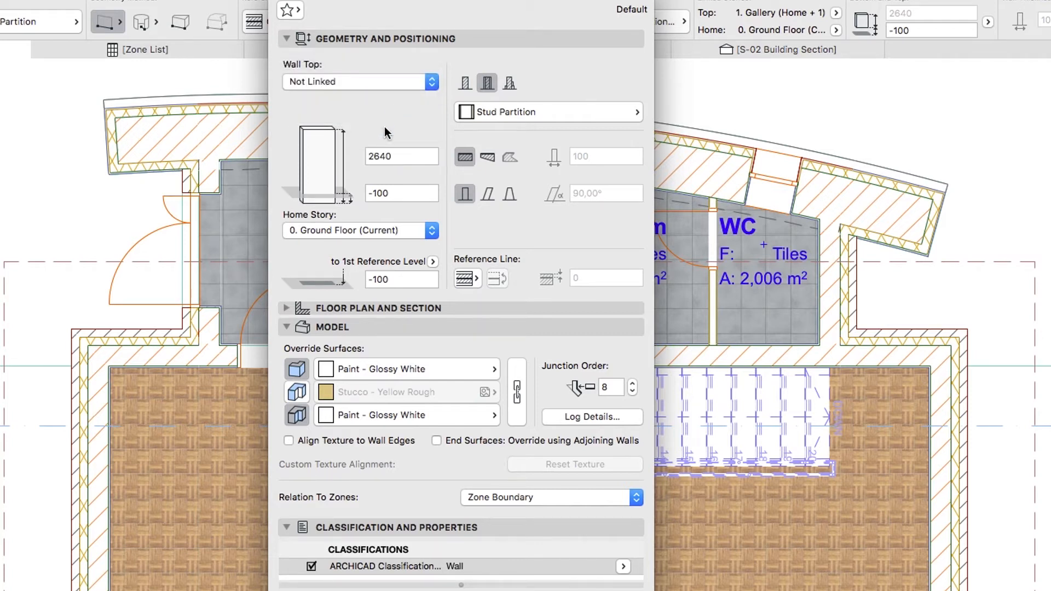
text(8)
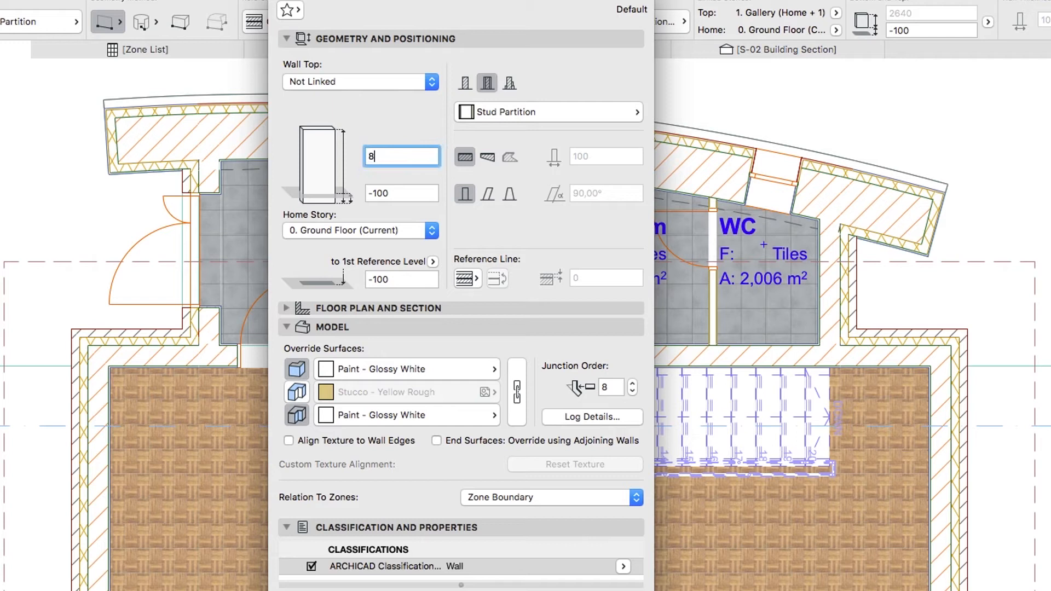
text(820)
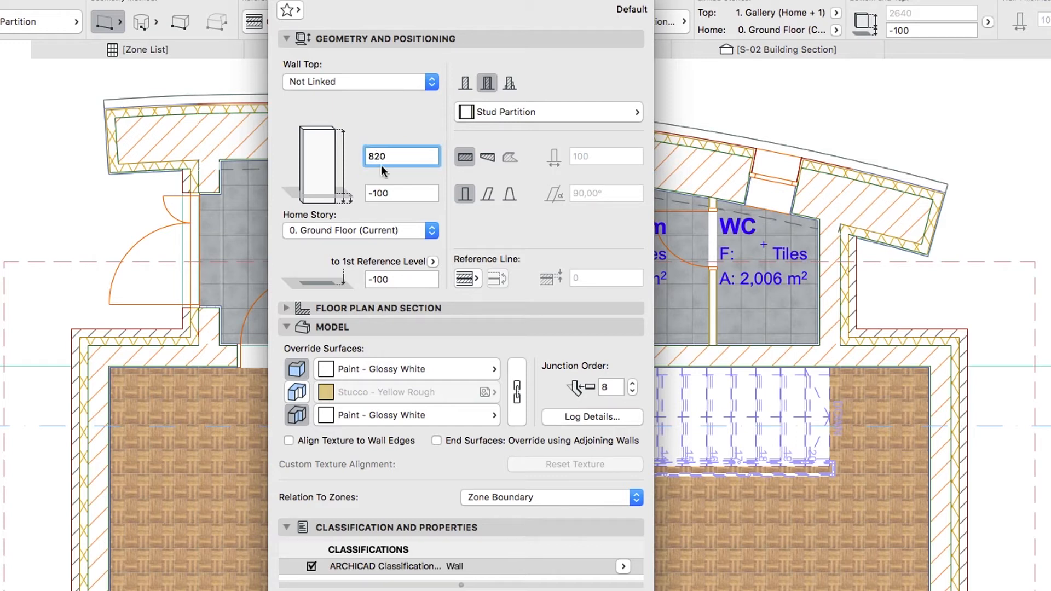
click(400, 193)
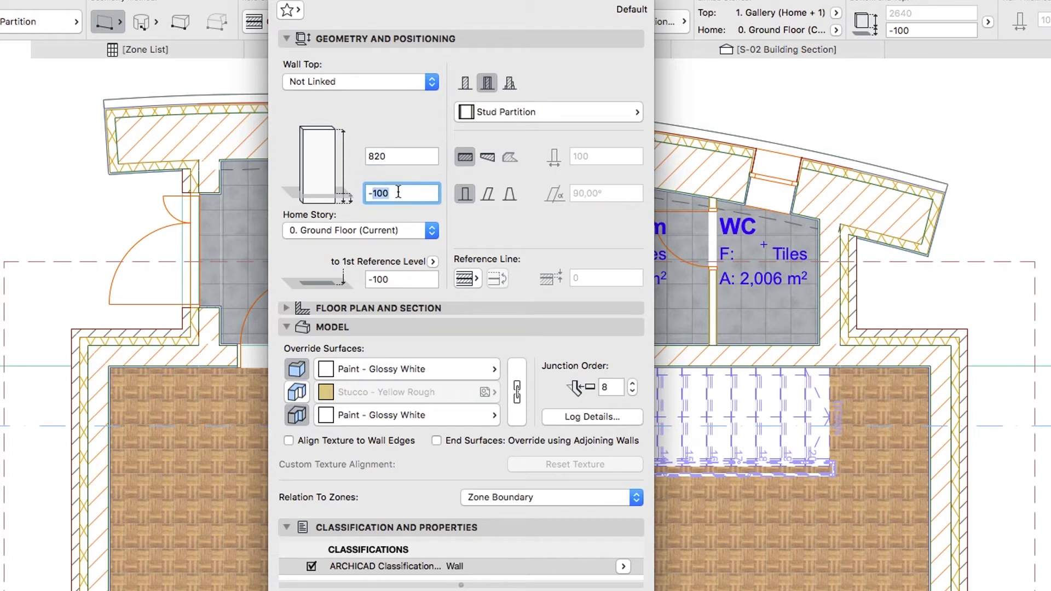
text(-770)
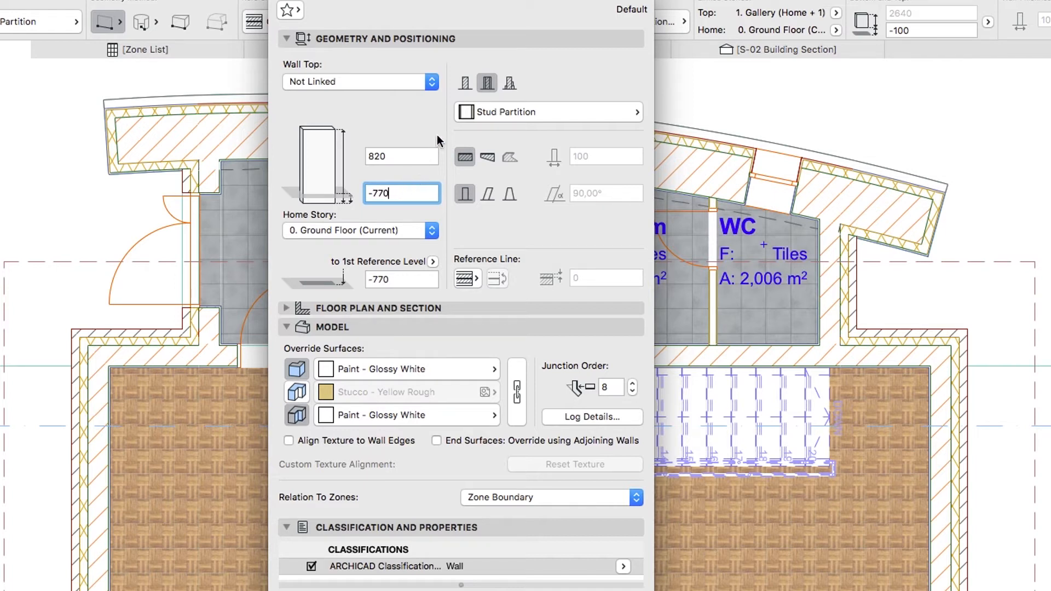
Make the wall 300-thick Stone - Structural, referenced to its inside face.
click(463, 83)
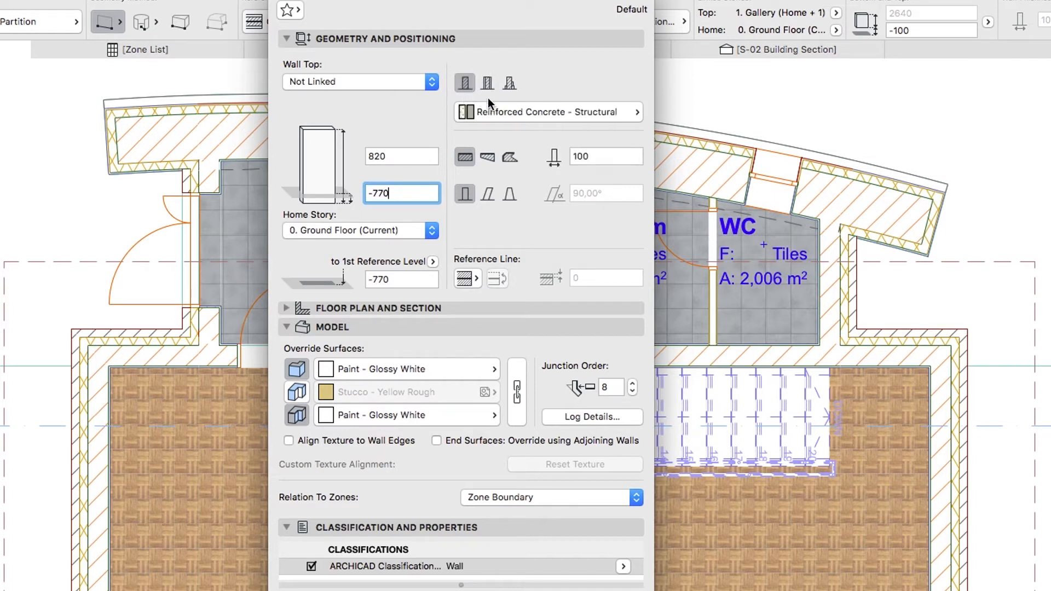
click(547, 111)
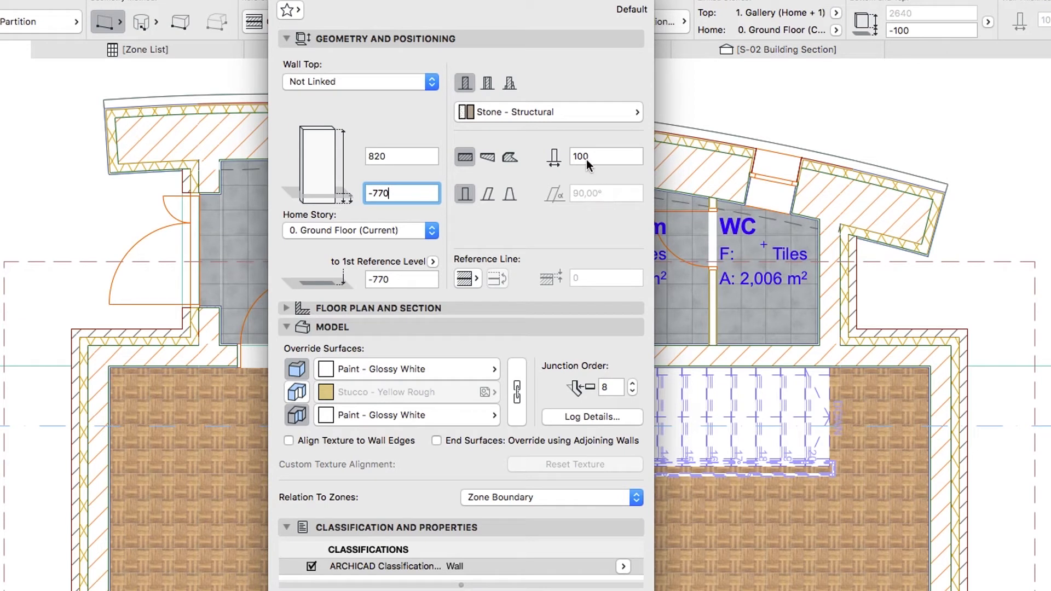
text(300)
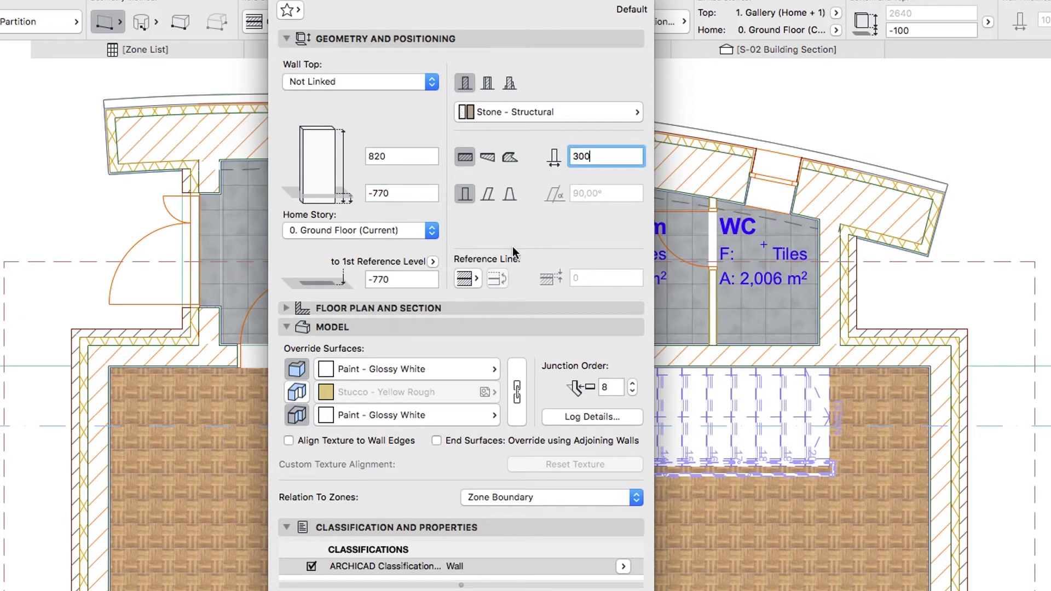
click(466, 278)
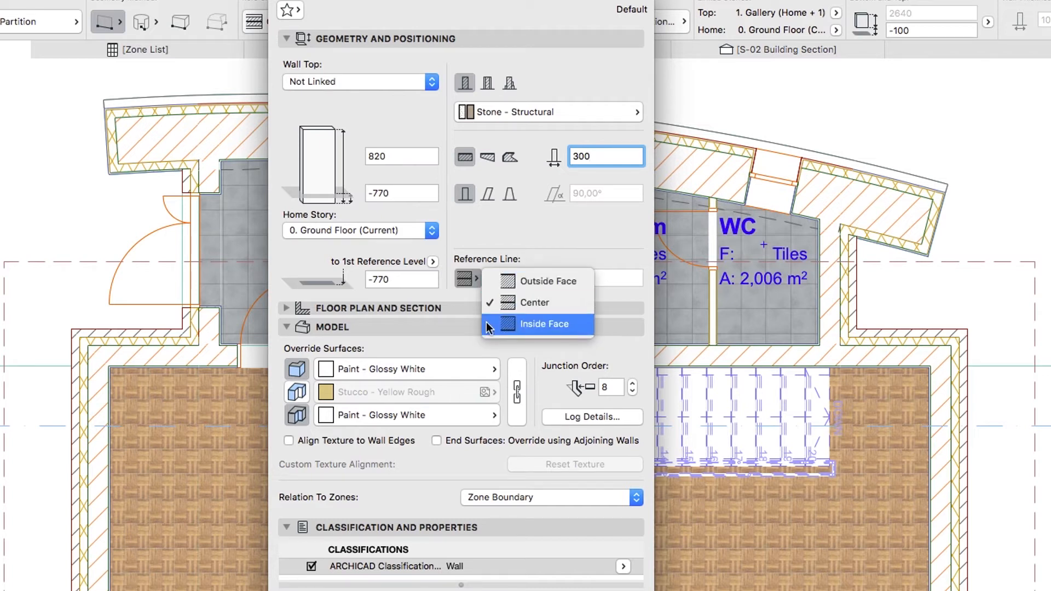
click(537, 323)
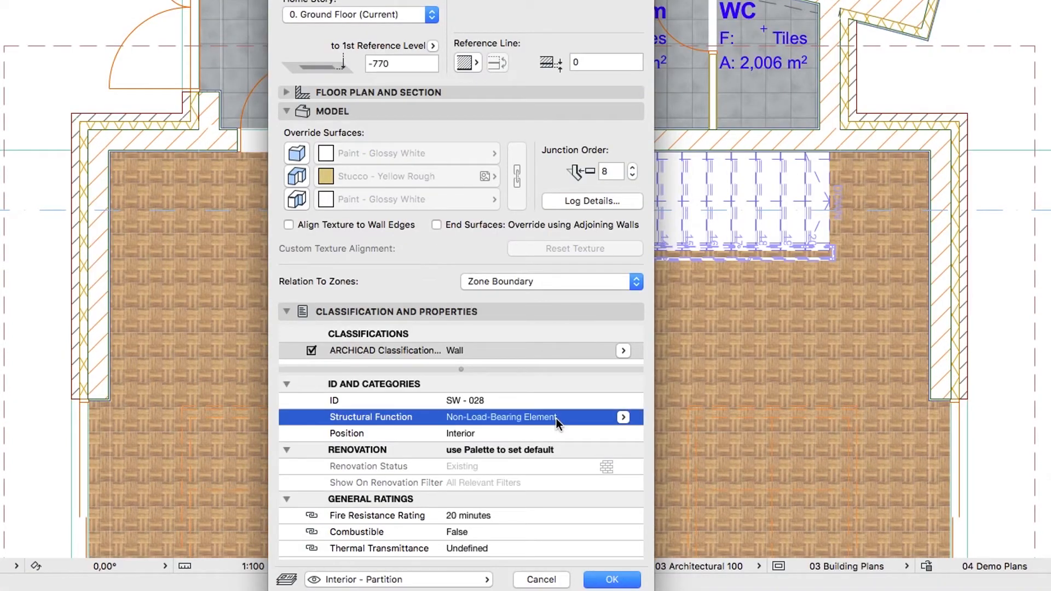
Set wall Position Exterior, Classification Footing, layer Site & Landscape - Terrain, and confirm.
click(621, 432)
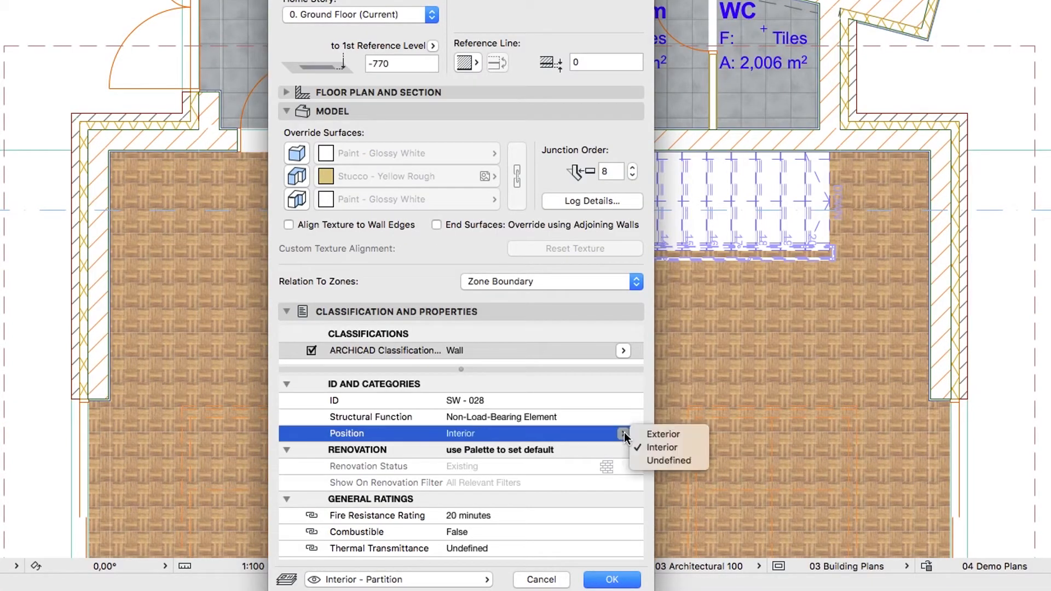
click(663, 434)
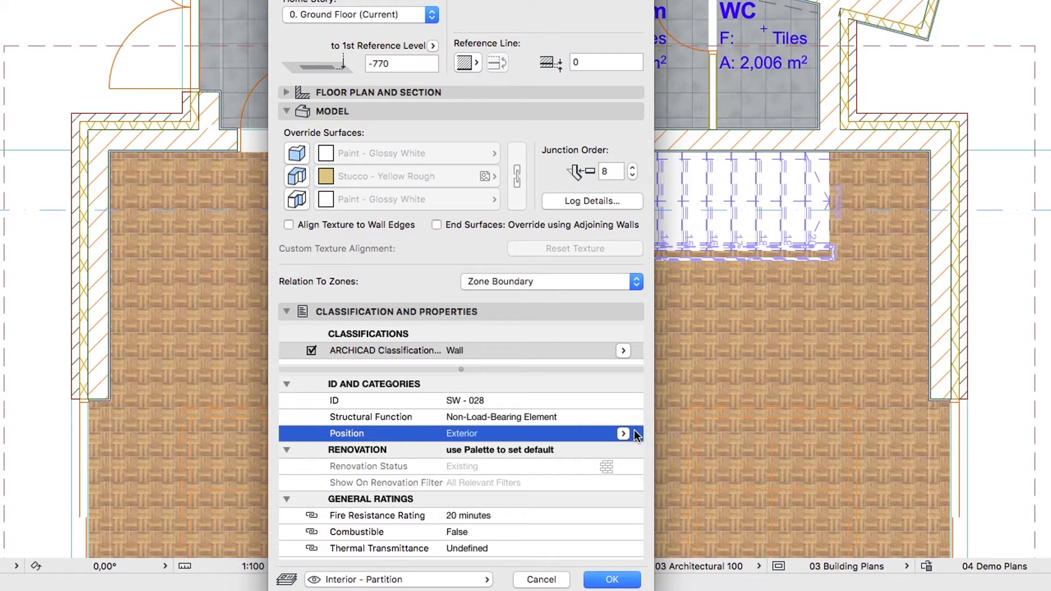
click(621, 350)
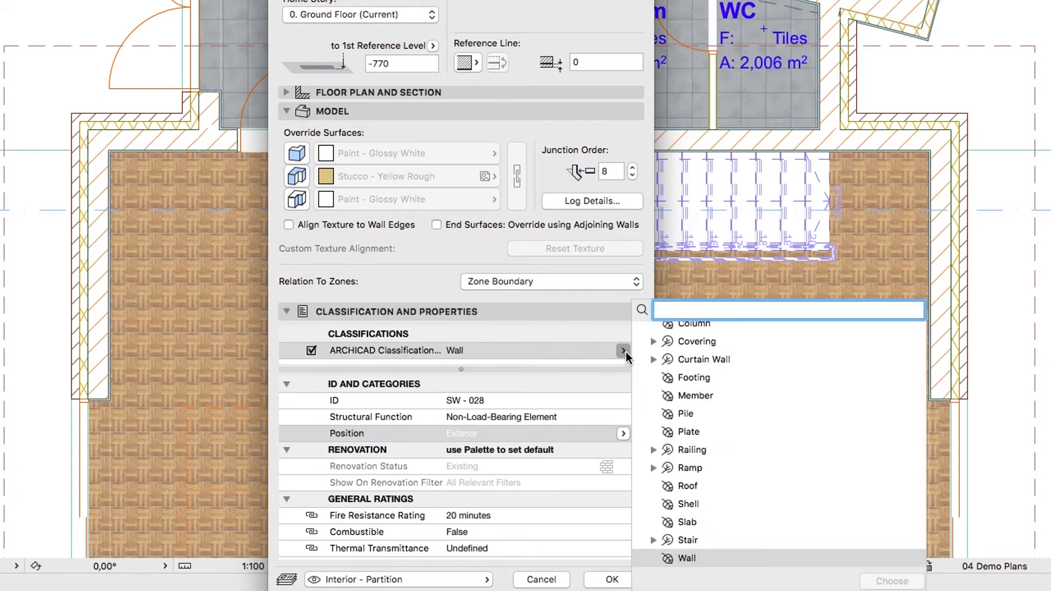
click(695, 377)
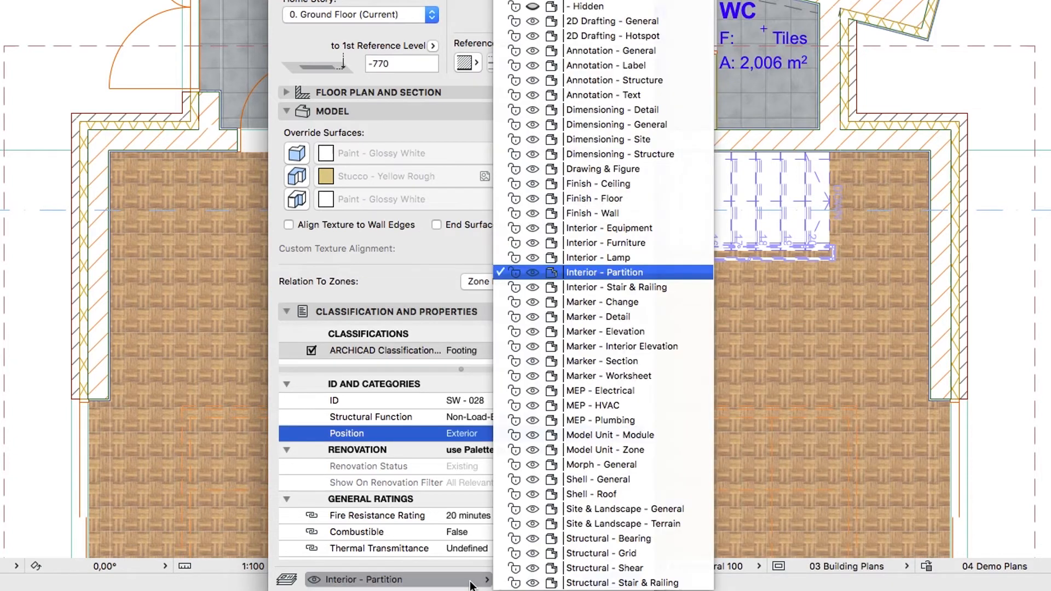
click(622, 523)
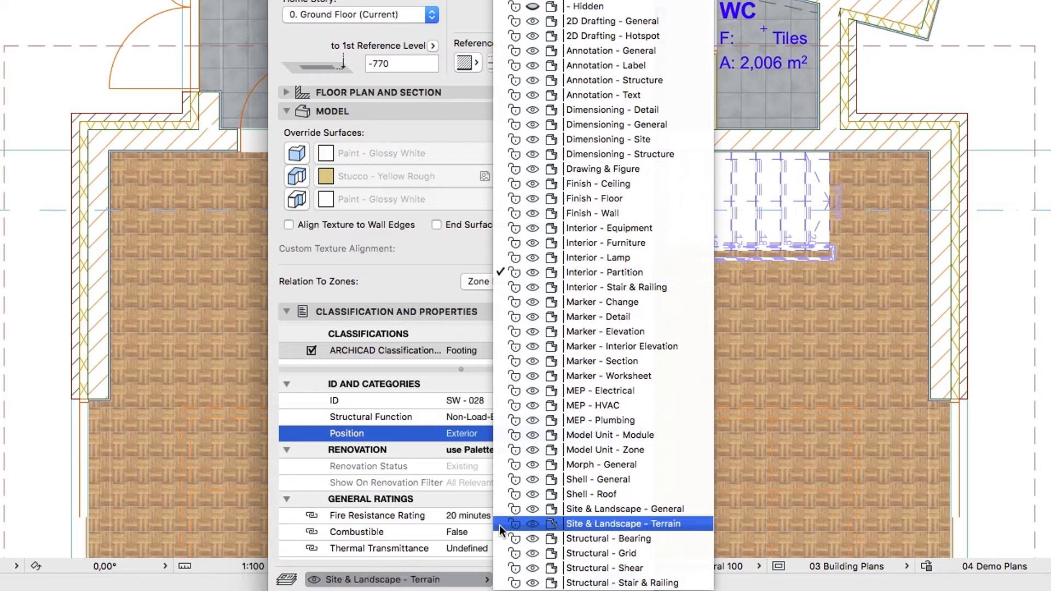
click(603, 523)
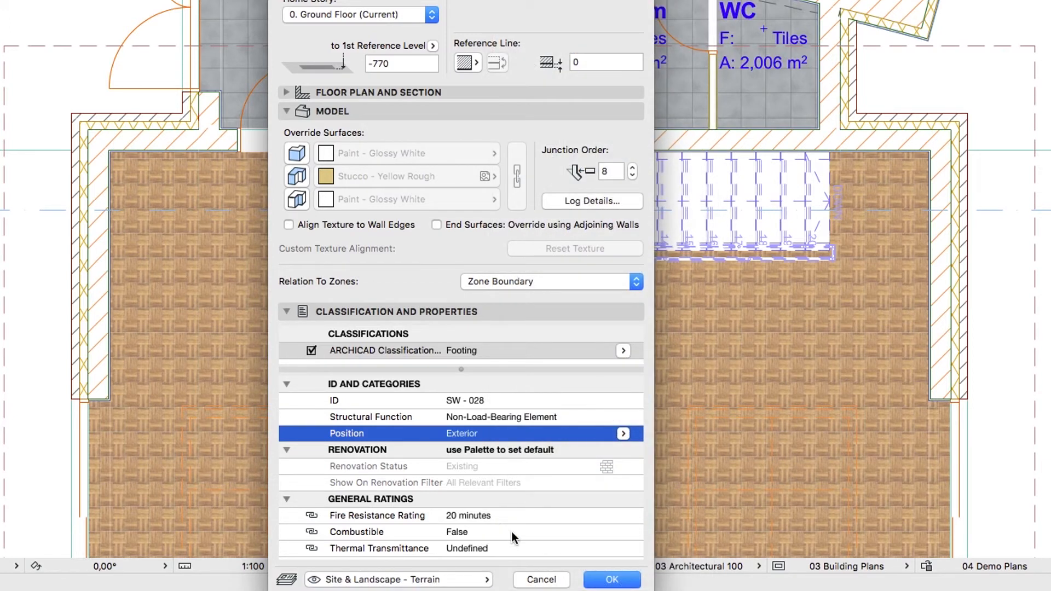
click(609, 579)
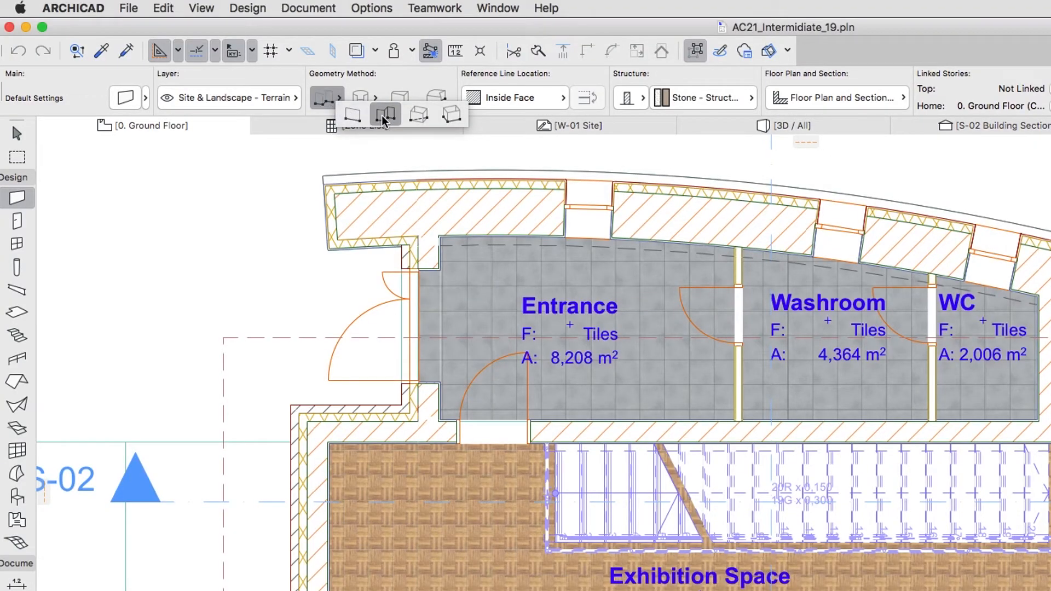
Choose the chained geometry method and place successive wall corners around the building.
click(385, 114)
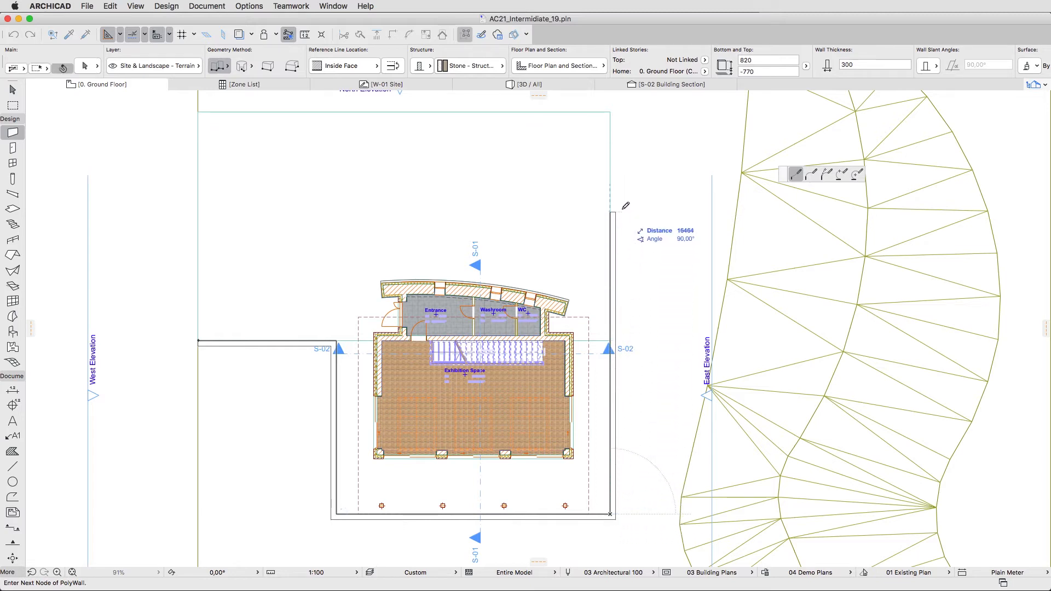
click(609, 108)
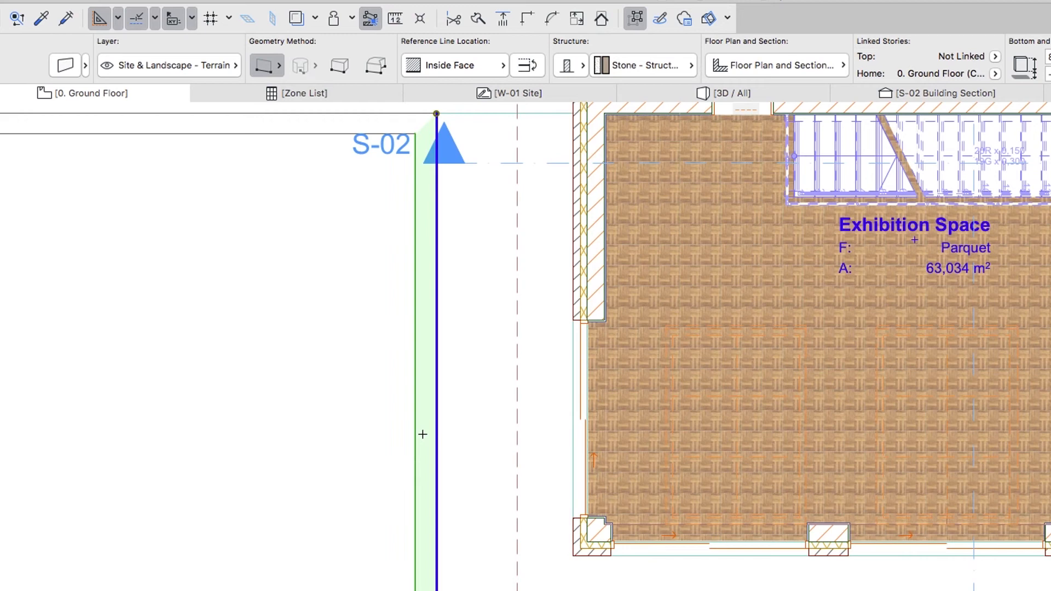
mouse_move(476, 56)
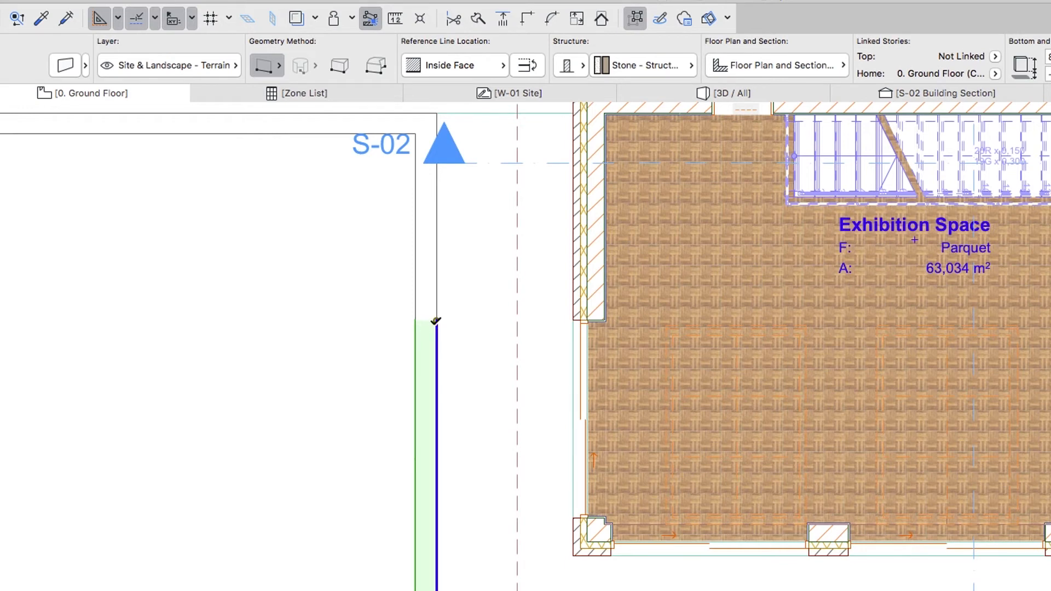
mouse_move(570, 325)
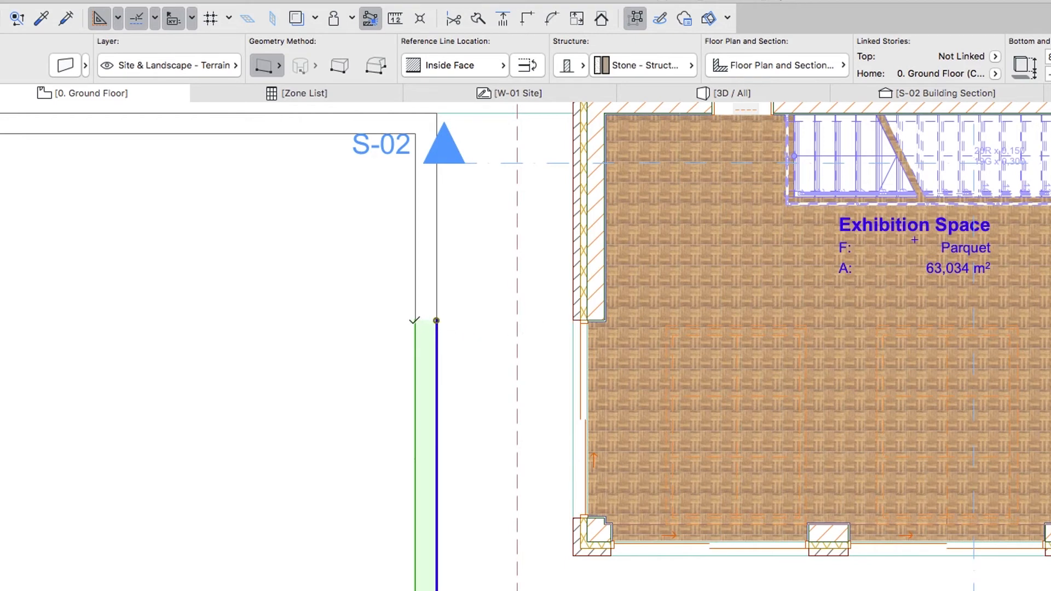
Call up the context menu on the lower left wall piece to drag it.
right_click(437, 322)
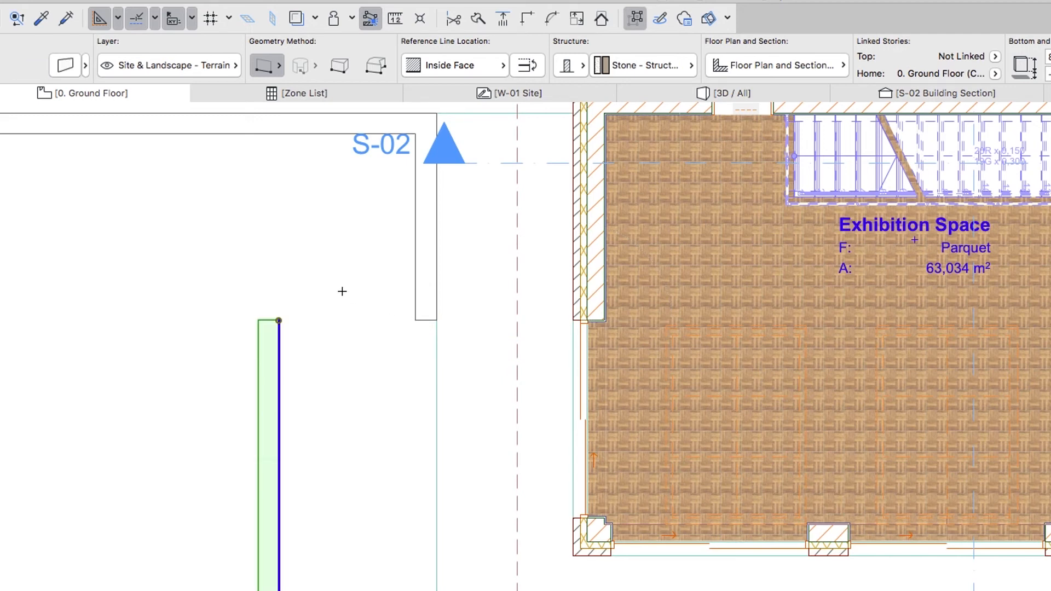
mouse_move(321, 146)
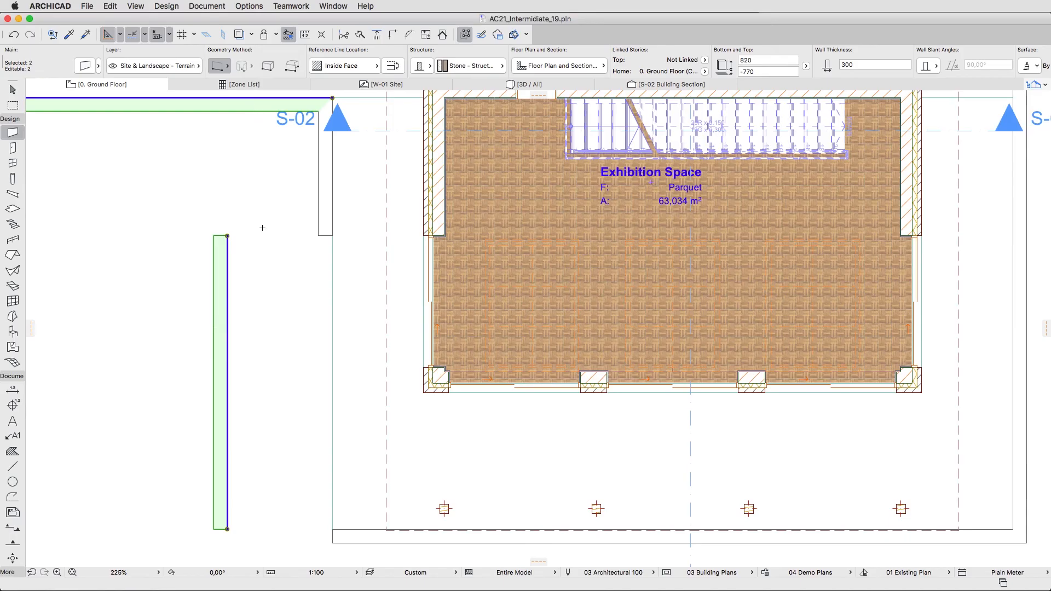
mouse_move(365, 538)
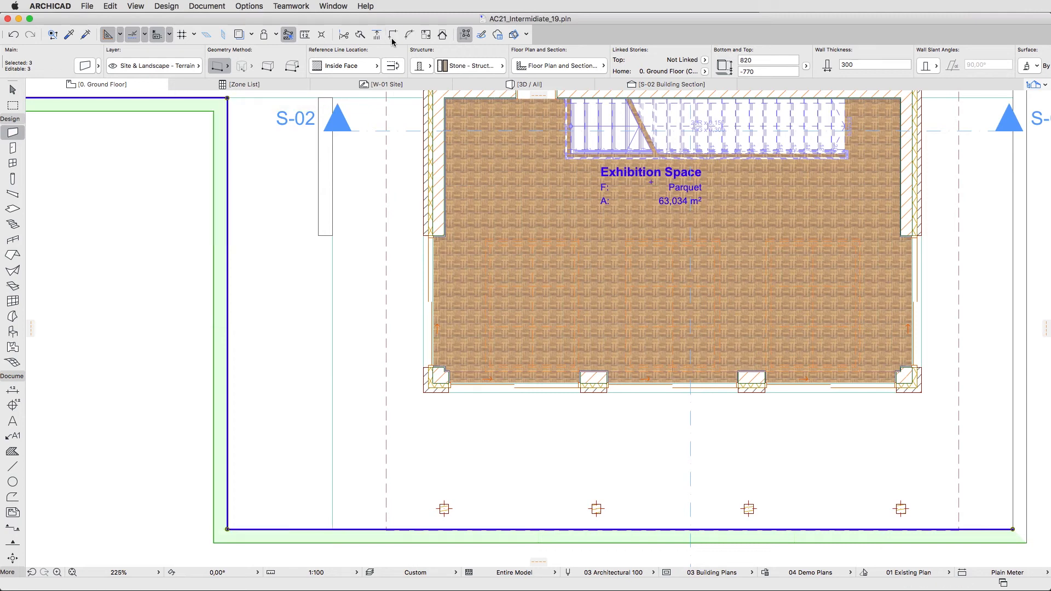
mouse_move(289, 167)
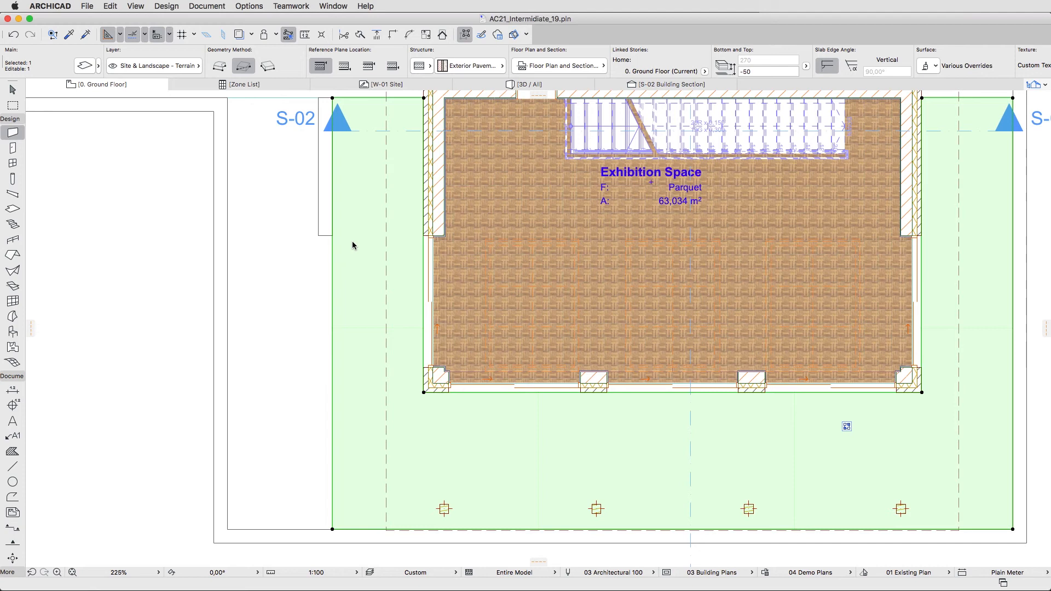
mouse_move(333, 260)
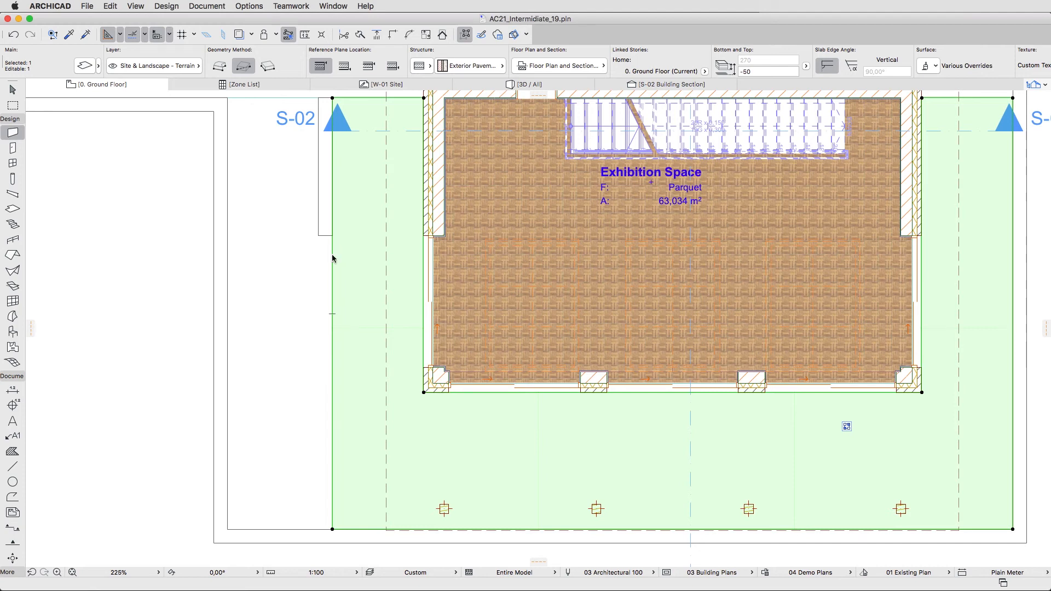